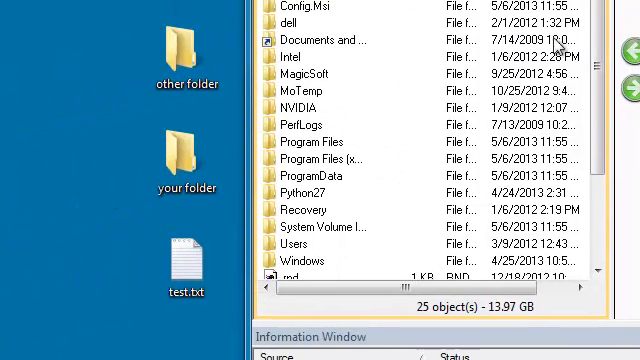
Connect to example.com and list the remote public_html folder's contents
{"action": "left_click", "coordinate": [186, 262]}
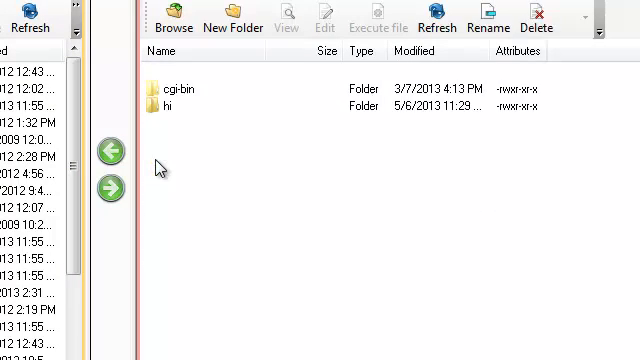
{"action": "left_click", "coordinate": [436, 18]}
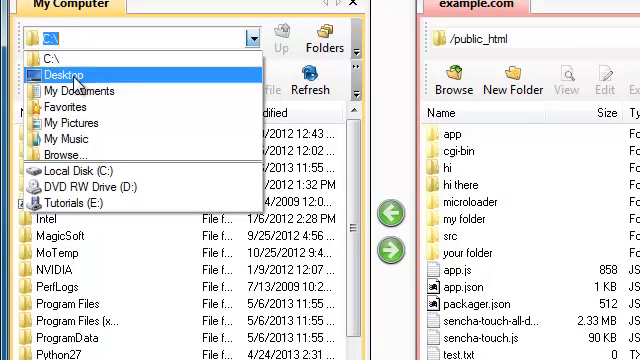
Navigate the local pane to the Desktop, showing other folder, your folder and test.txt
{"action": "left_click", "coordinate": [62, 72]}
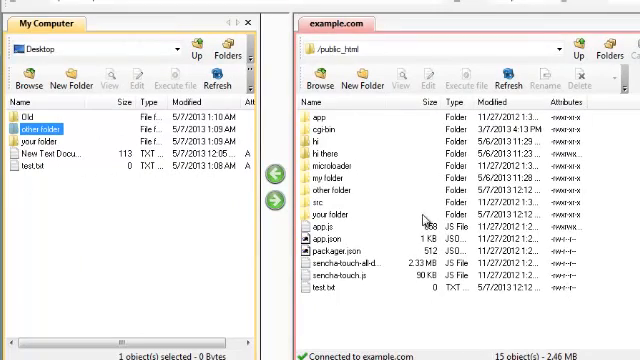
{"action": "mouse_move", "coordinate": [388, 228]}
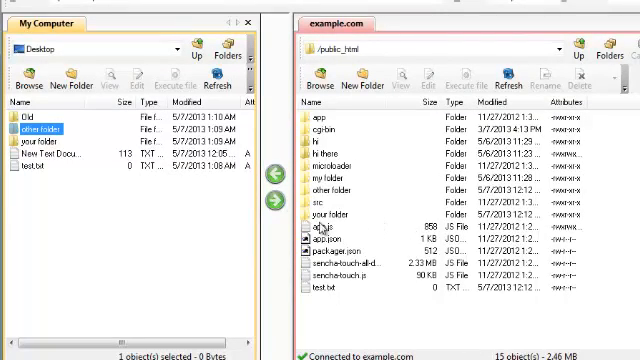
{"action": "left_click", "coordinate": [324, 226]}
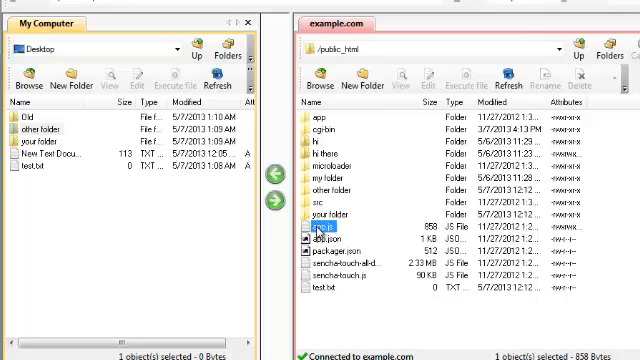